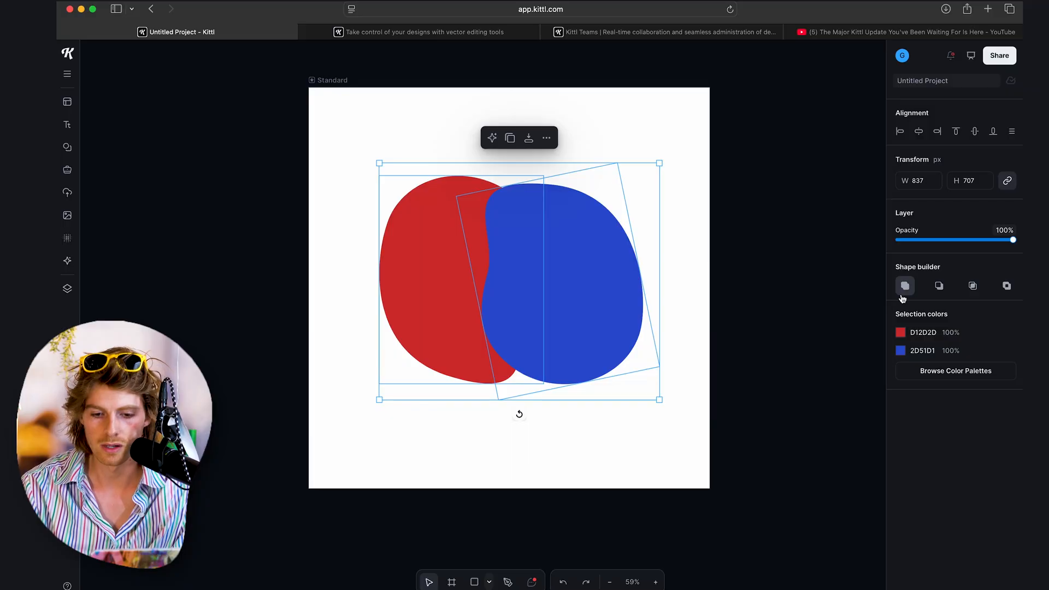
mouse_move(973, 285)
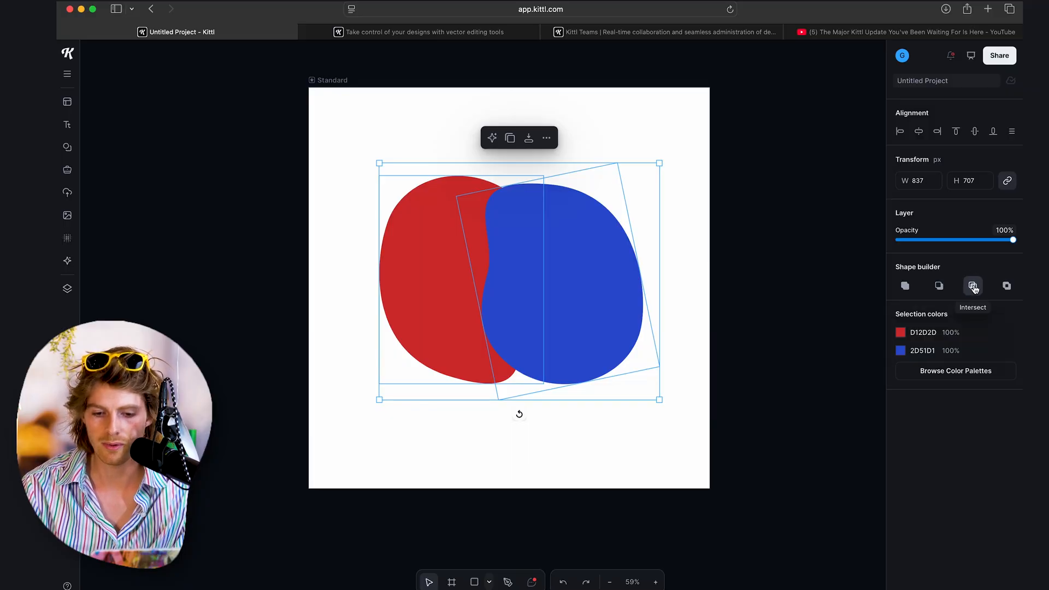
mouse_move(906, 285)
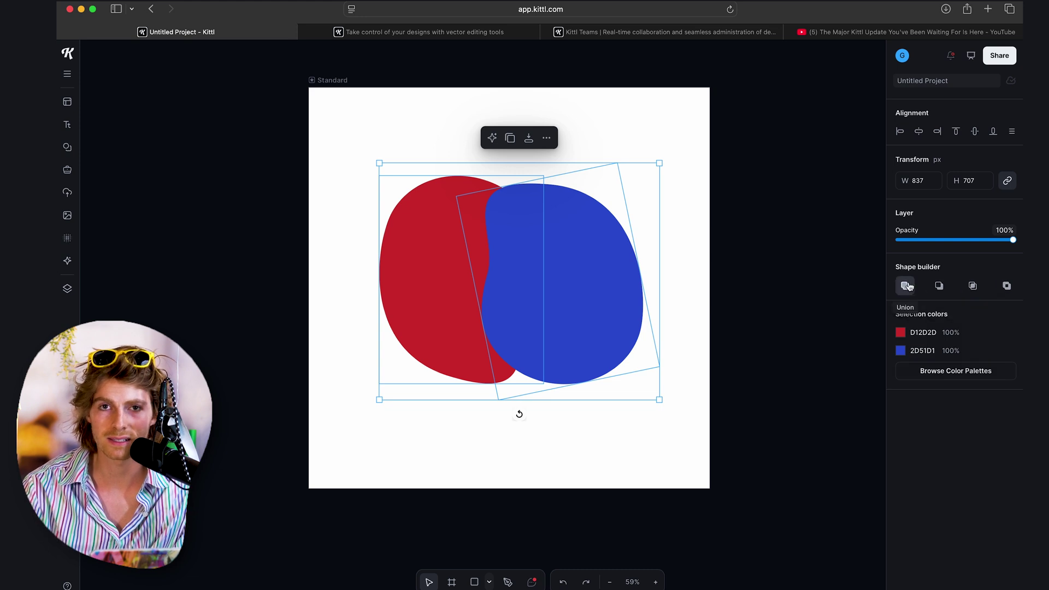
- Deselect both overlapping blobs by selecting empty canvas after reviewing Union and Intersect
left_click(705, 277)
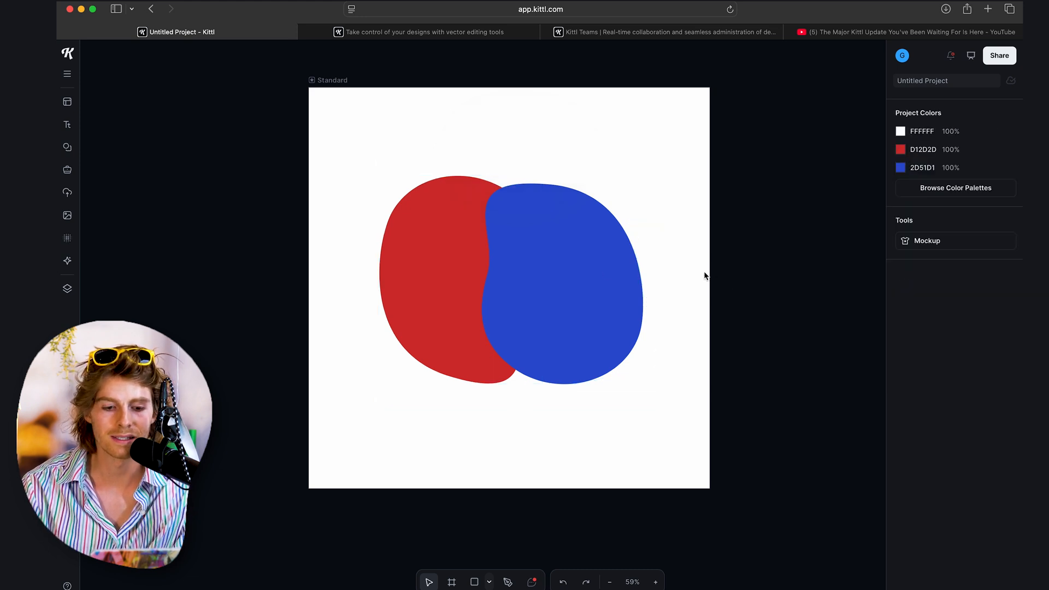
- Drag the blue blob down so it overlaps only the red blob's lower right, then deselect
left_click(562, 301)
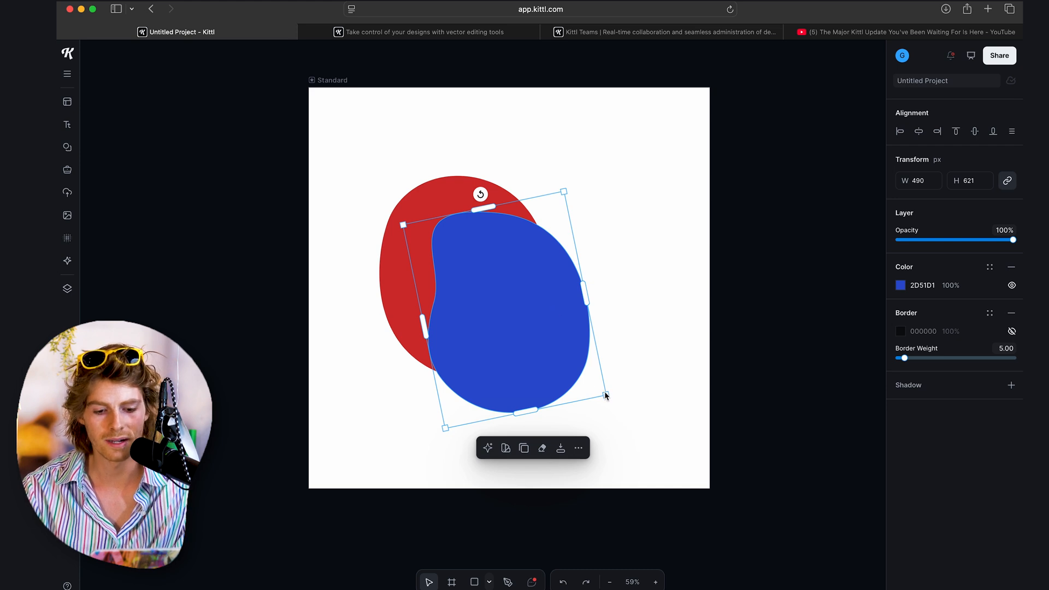
left_click(529, 172)
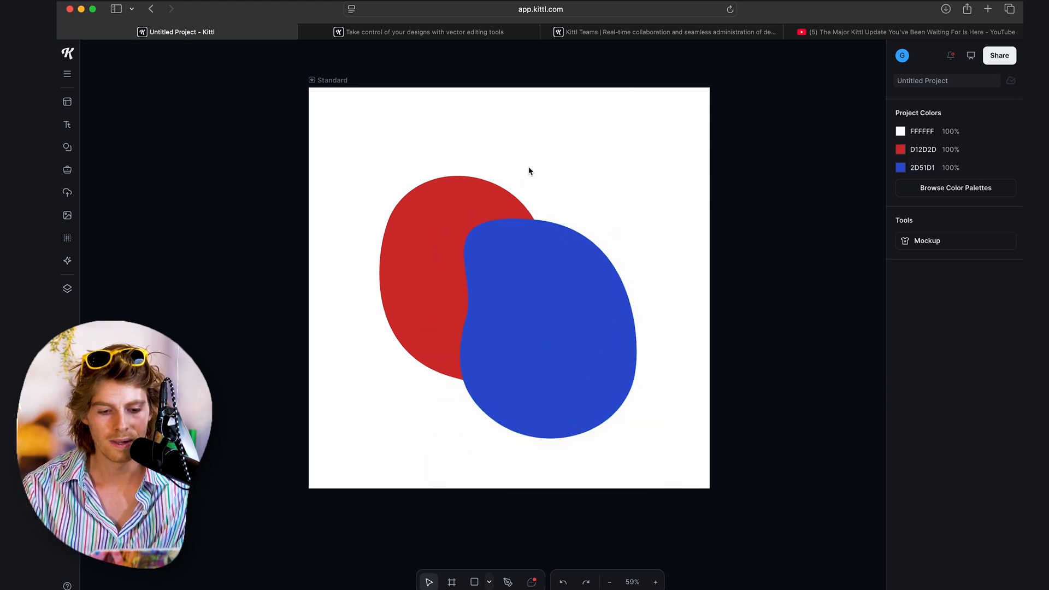